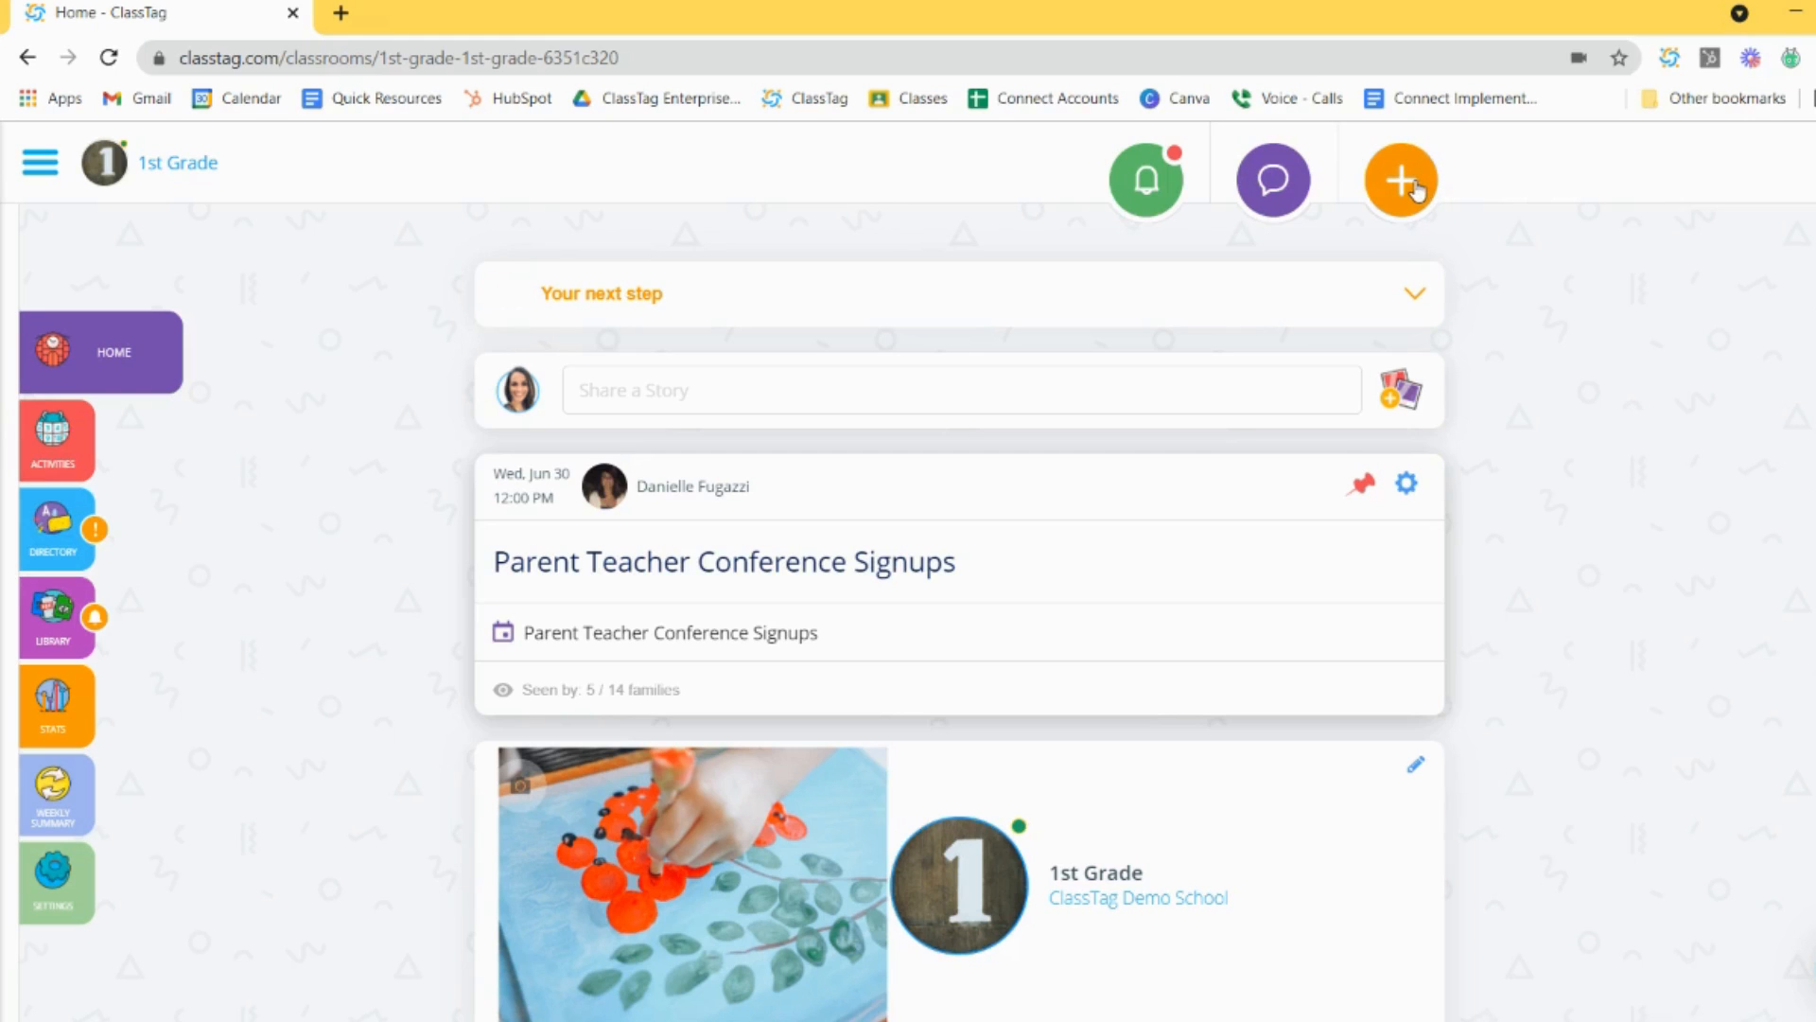
# Step: Start a new Announcement from the orange + create menu
pyautogui.click(1400, 180)
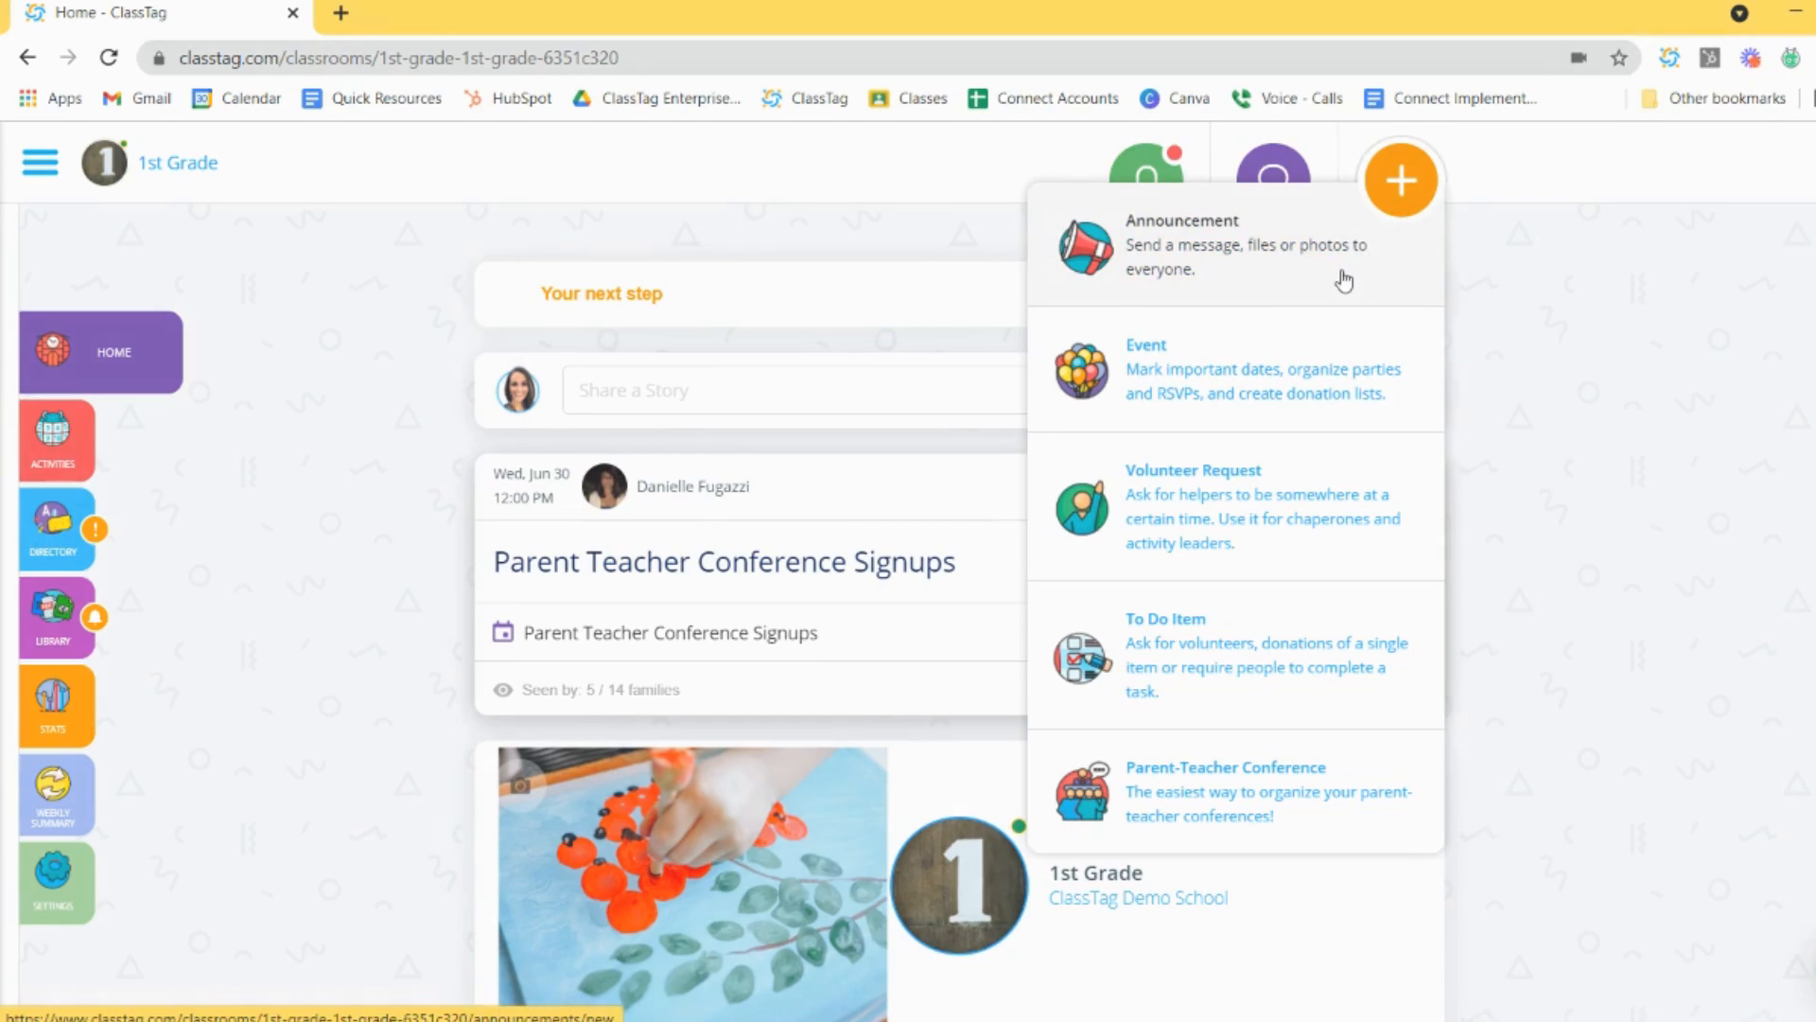
pyautogui.click(1182, 244)
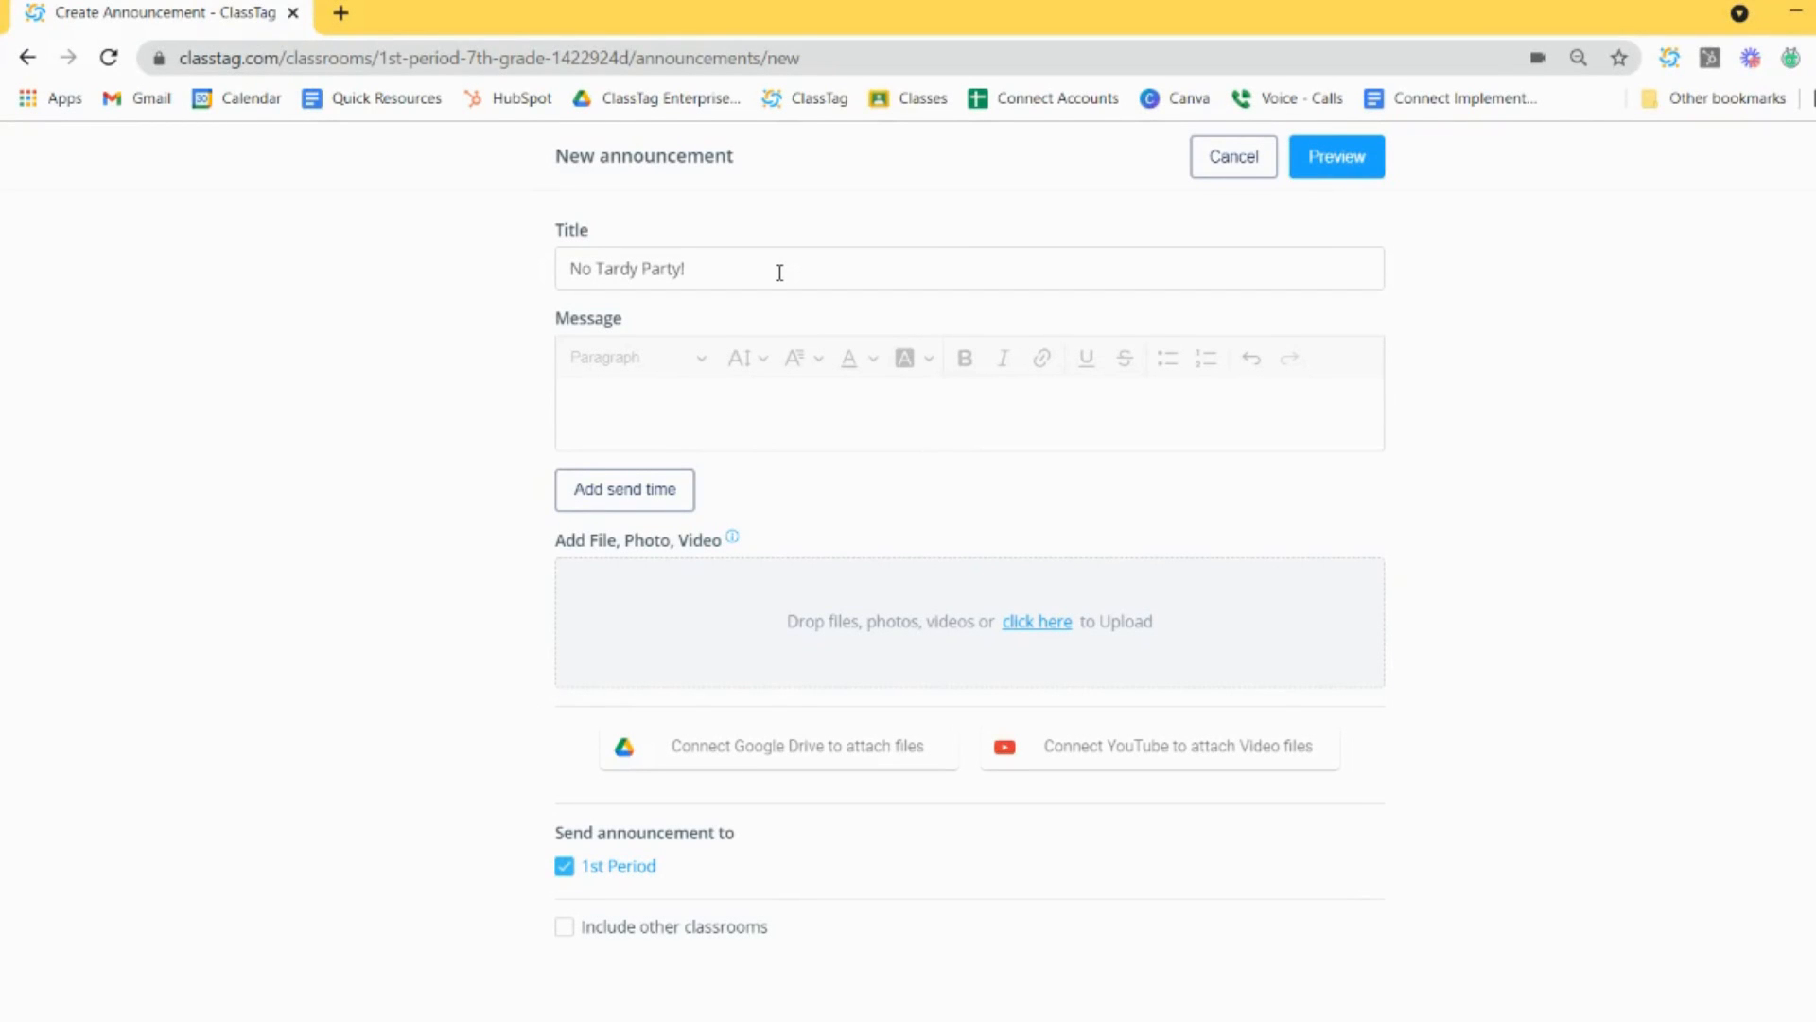
# Step: Write the May 27 No Tardy Party breakfast message, then add and clear a send time
pyautogui.click(752, 403)
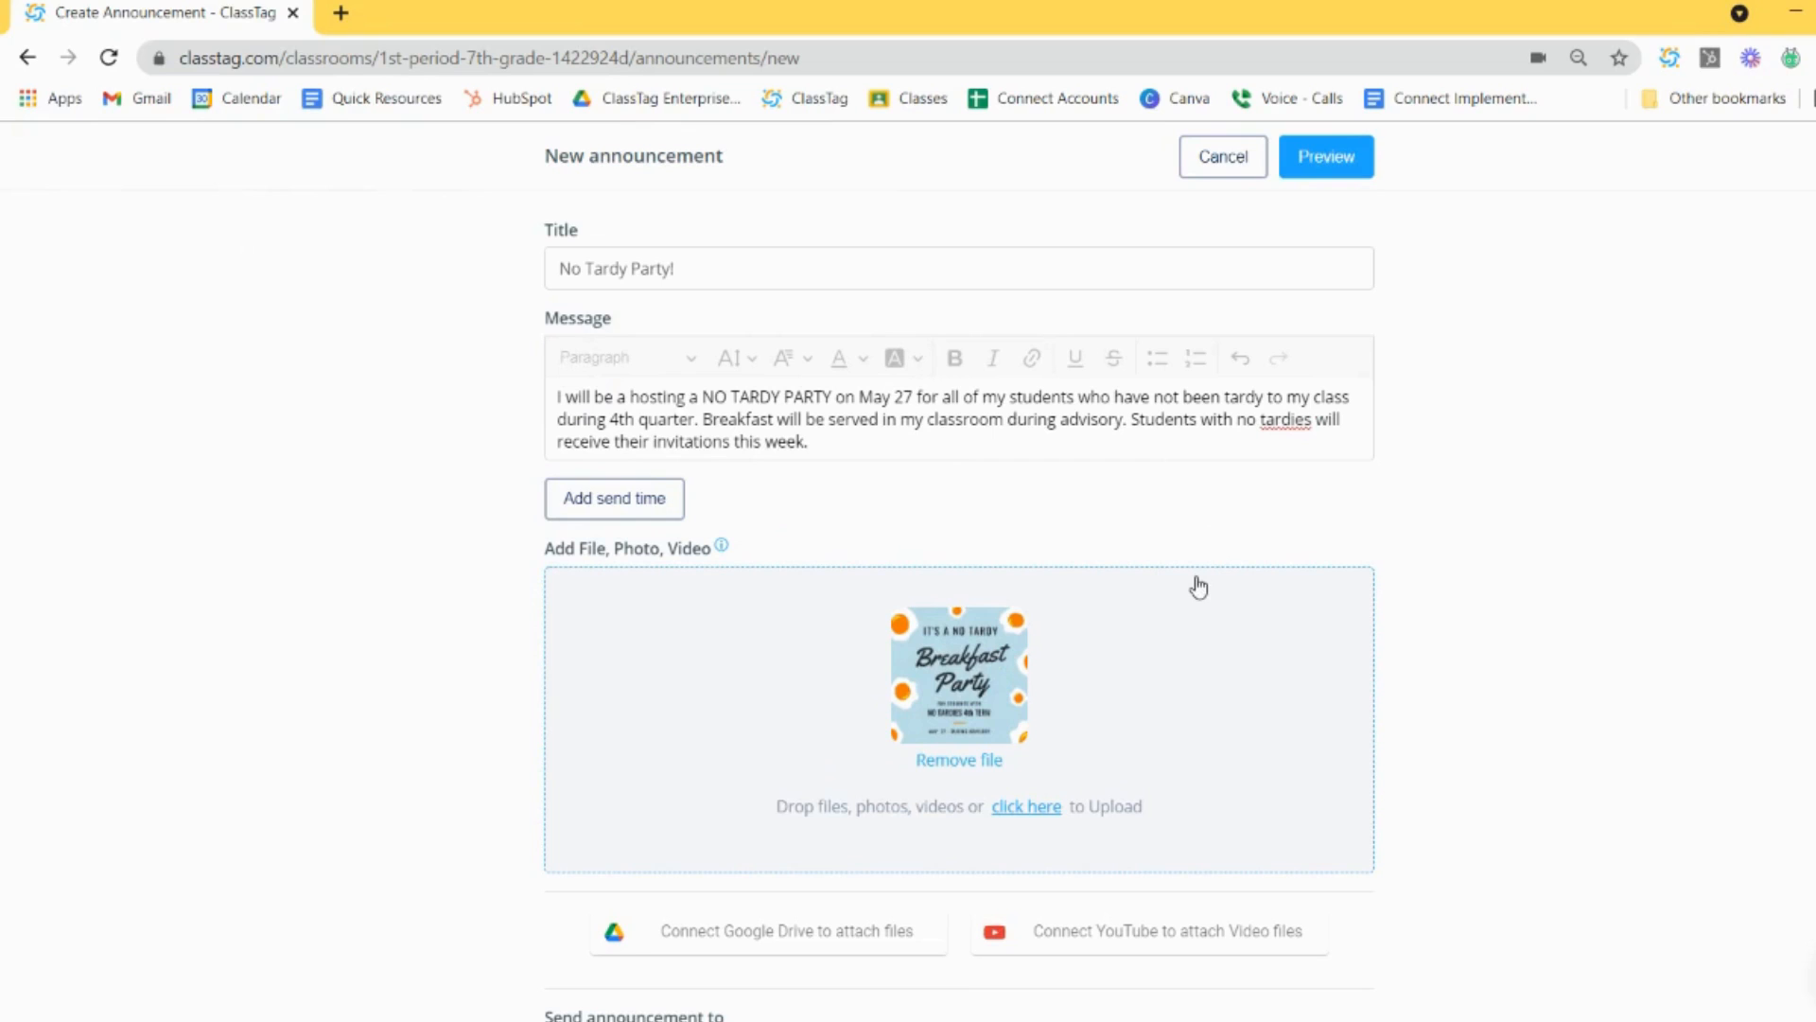
pyautogui.click(614, 499)
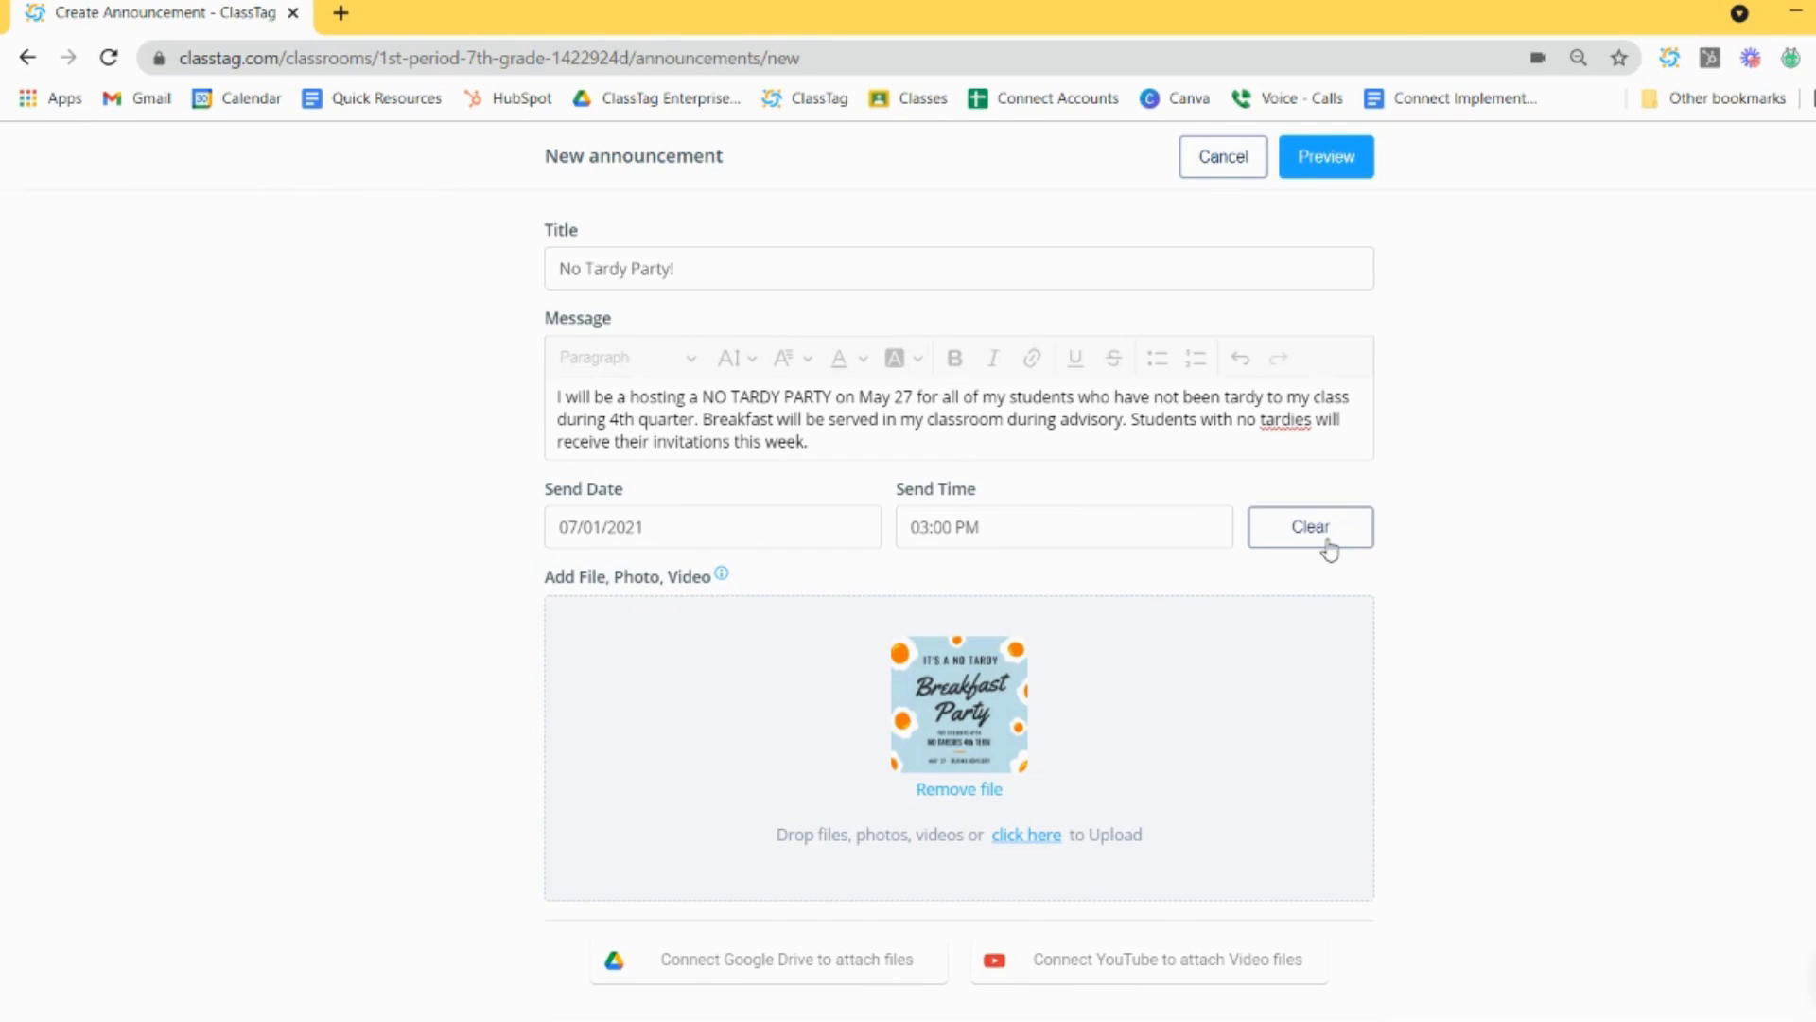
pyautogui.click(1310, 527)
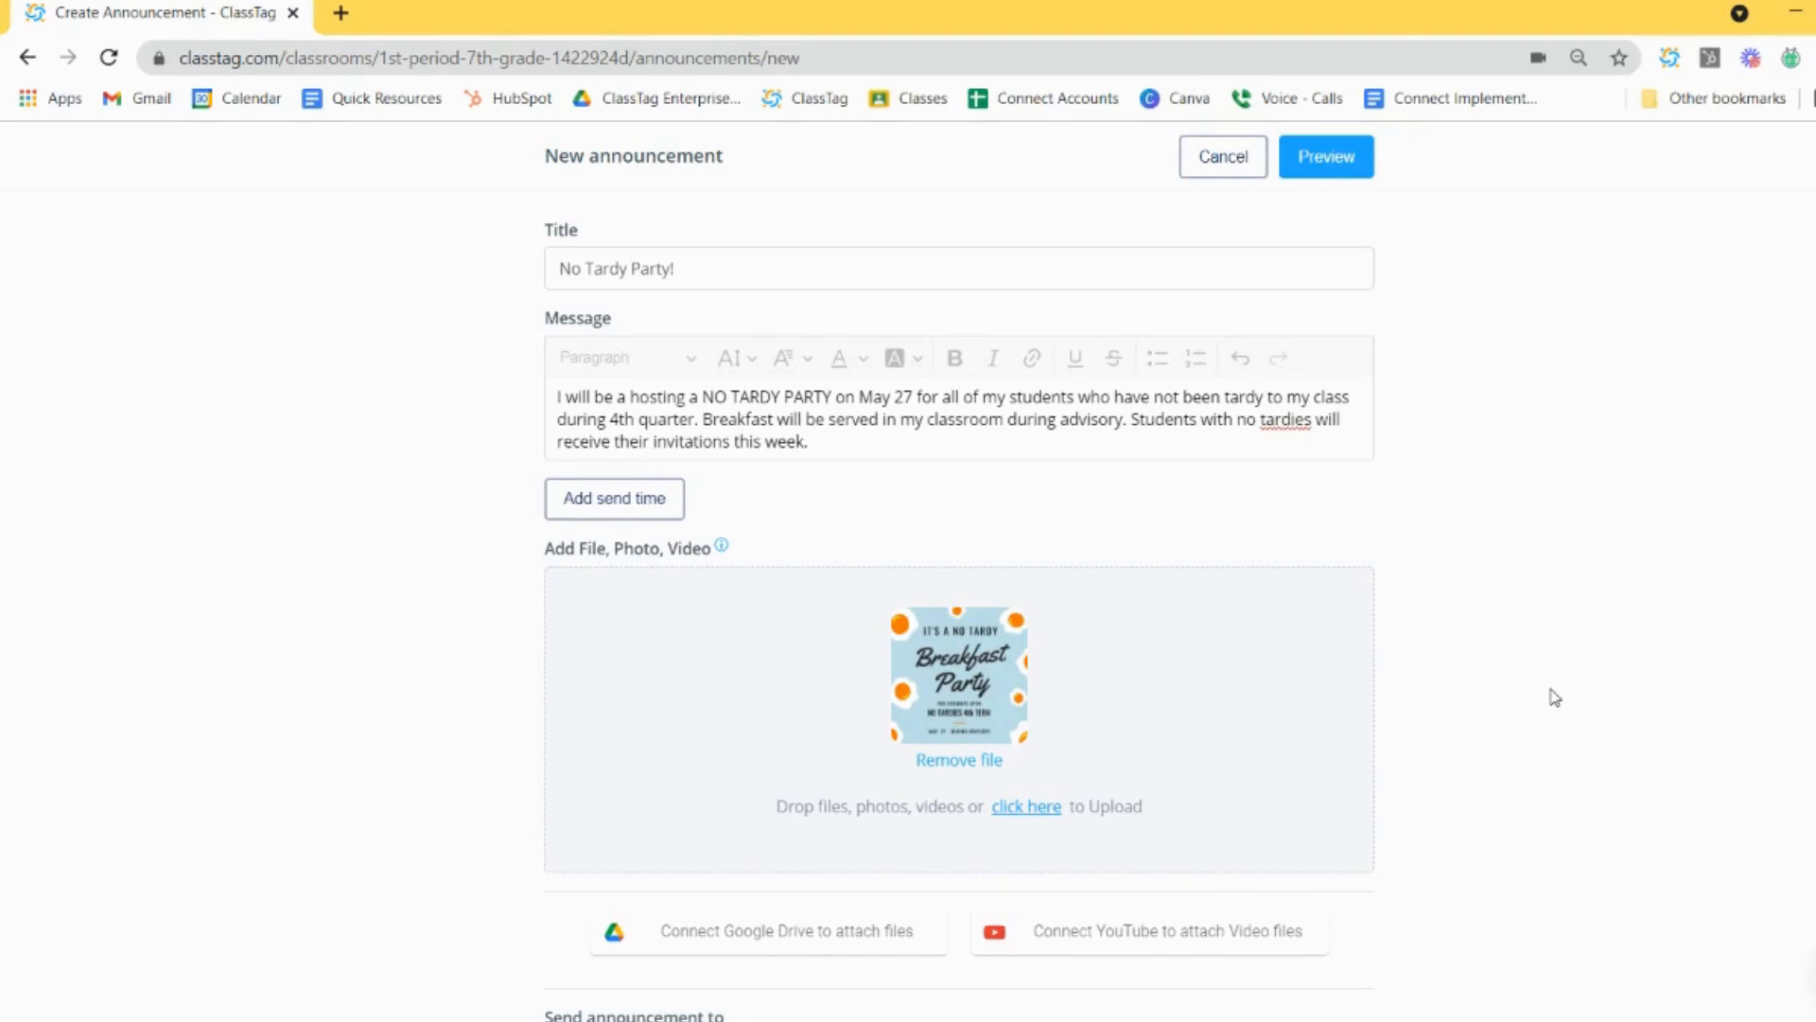
# Step: Include other classrooms and add the 7th grade sample class as a recipient
pyautogui.scroll(-3)
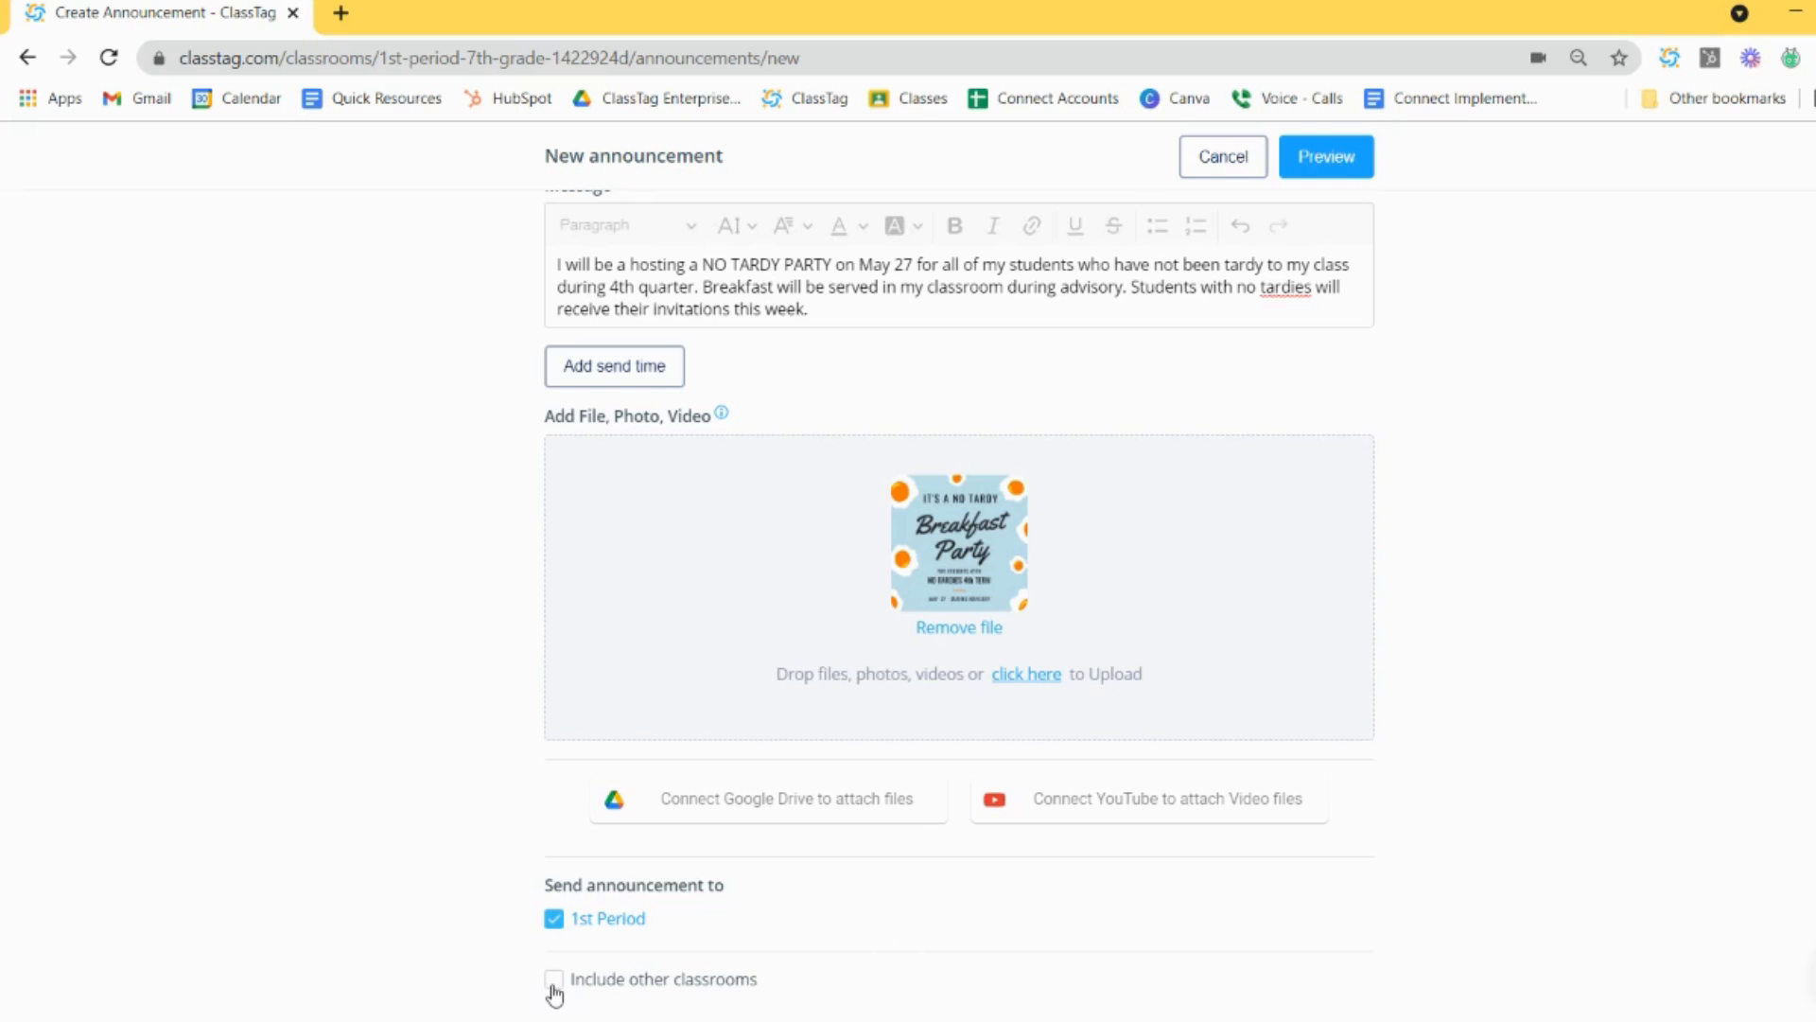
pyautogui.click(553, 979)
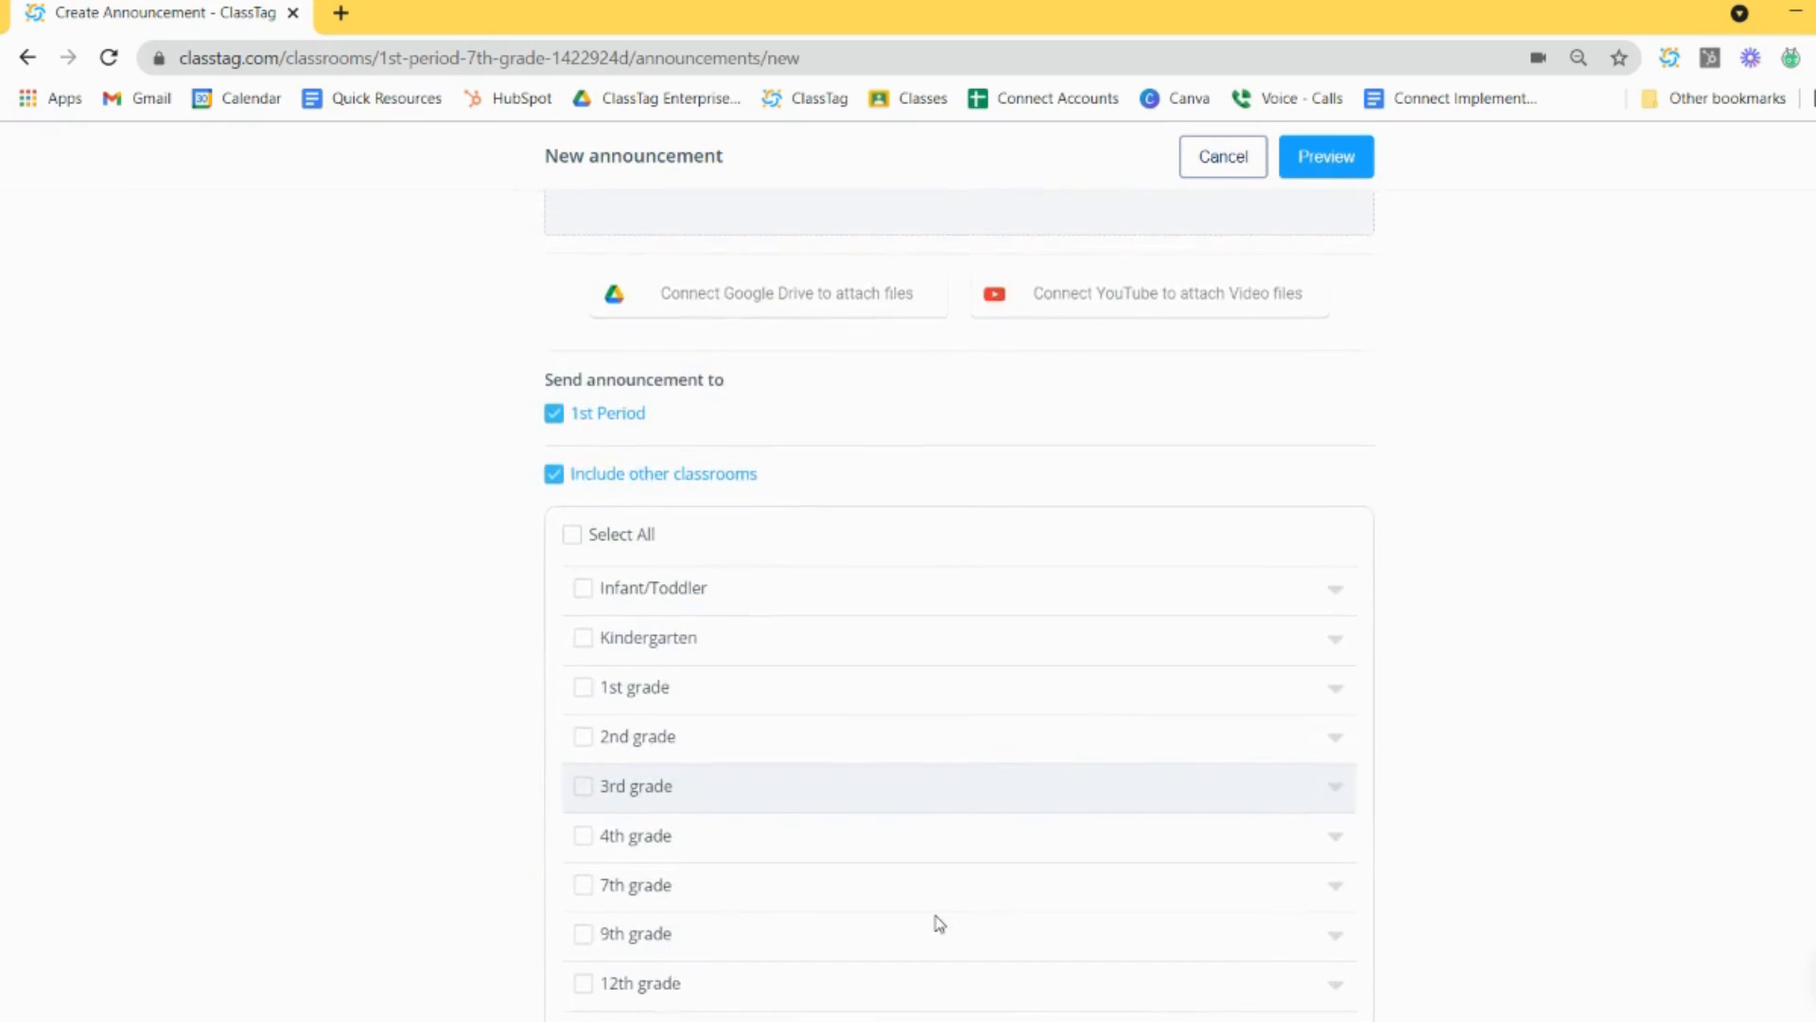
pyautogui.scroll(-3)
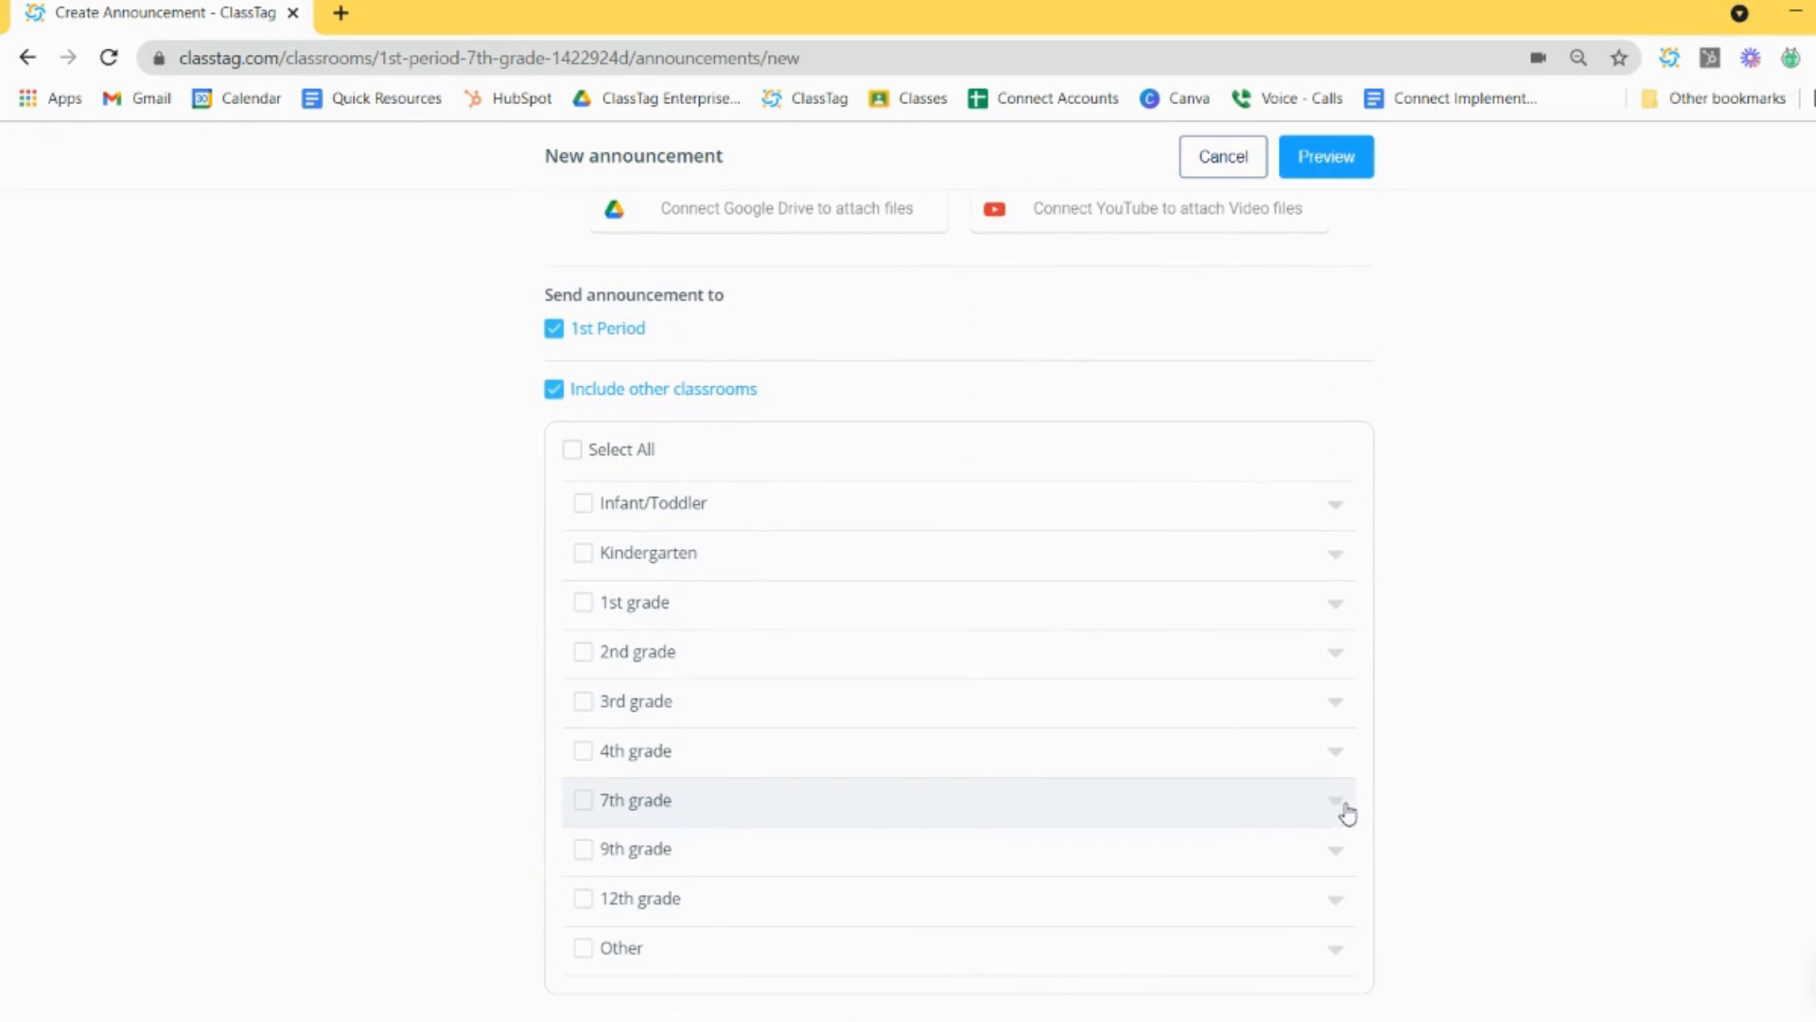
pyautogui.click(1336, 796)
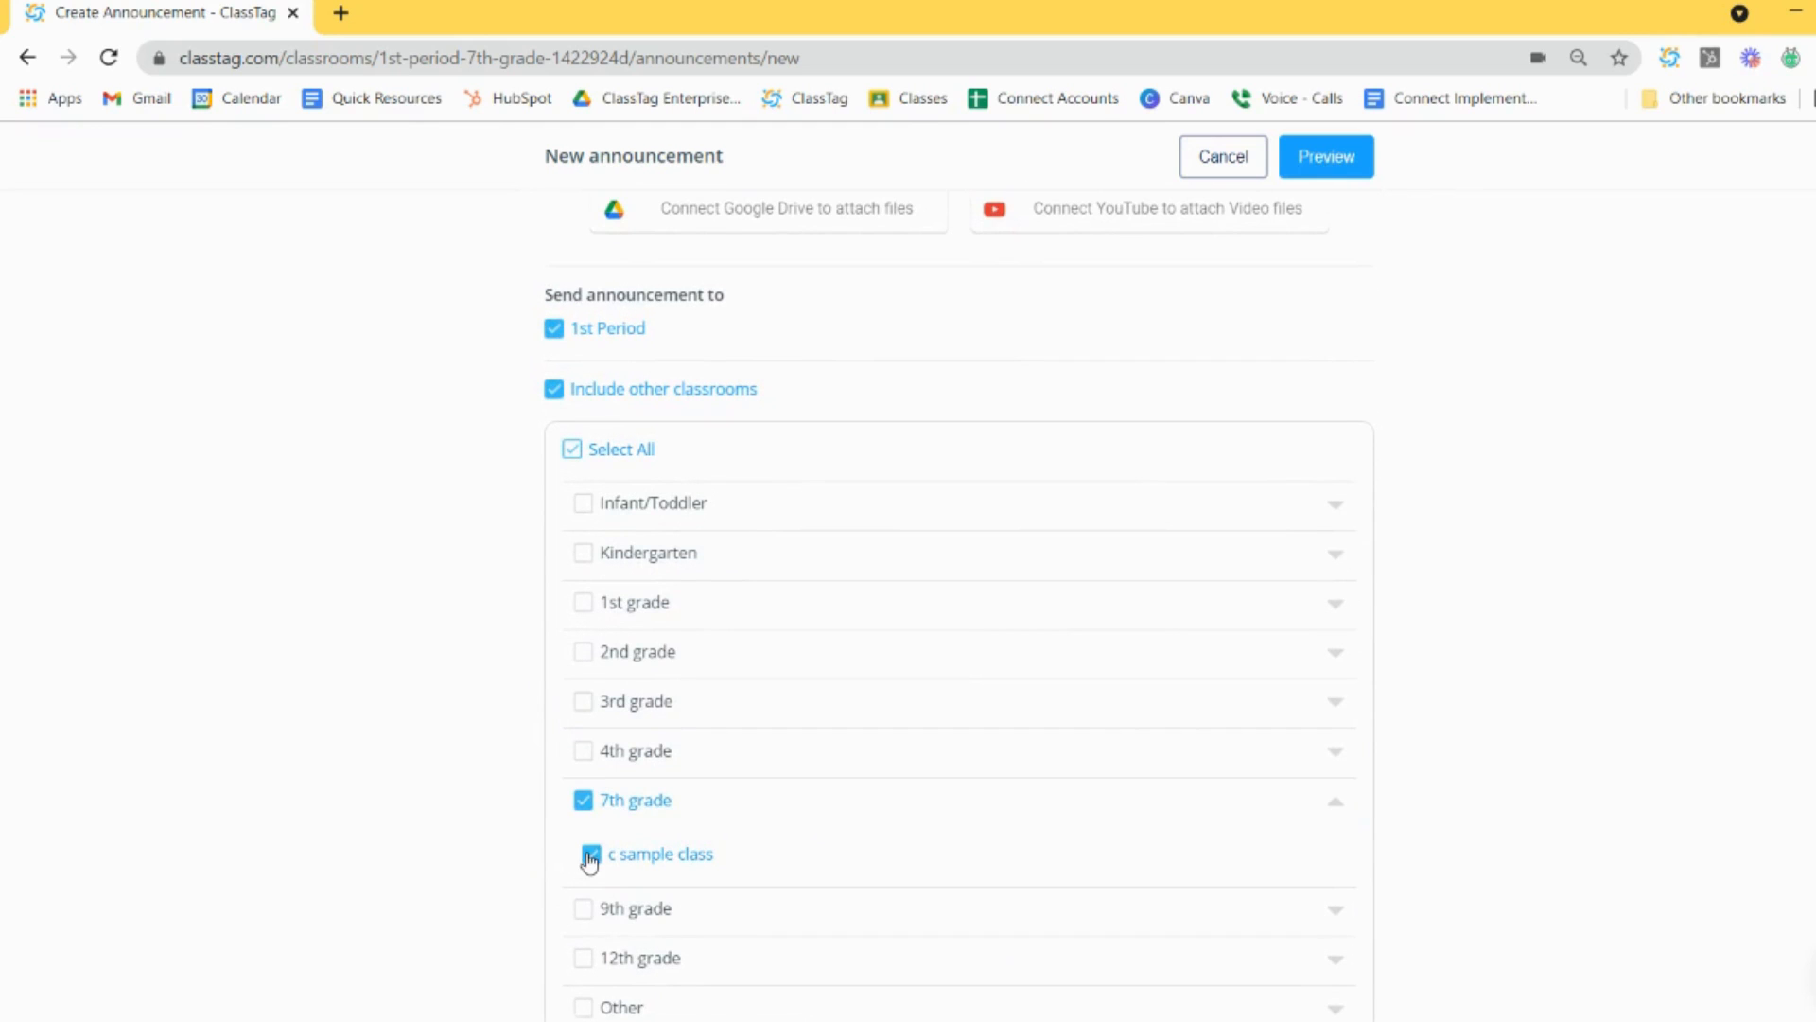
pyautogui.click(584, 854)
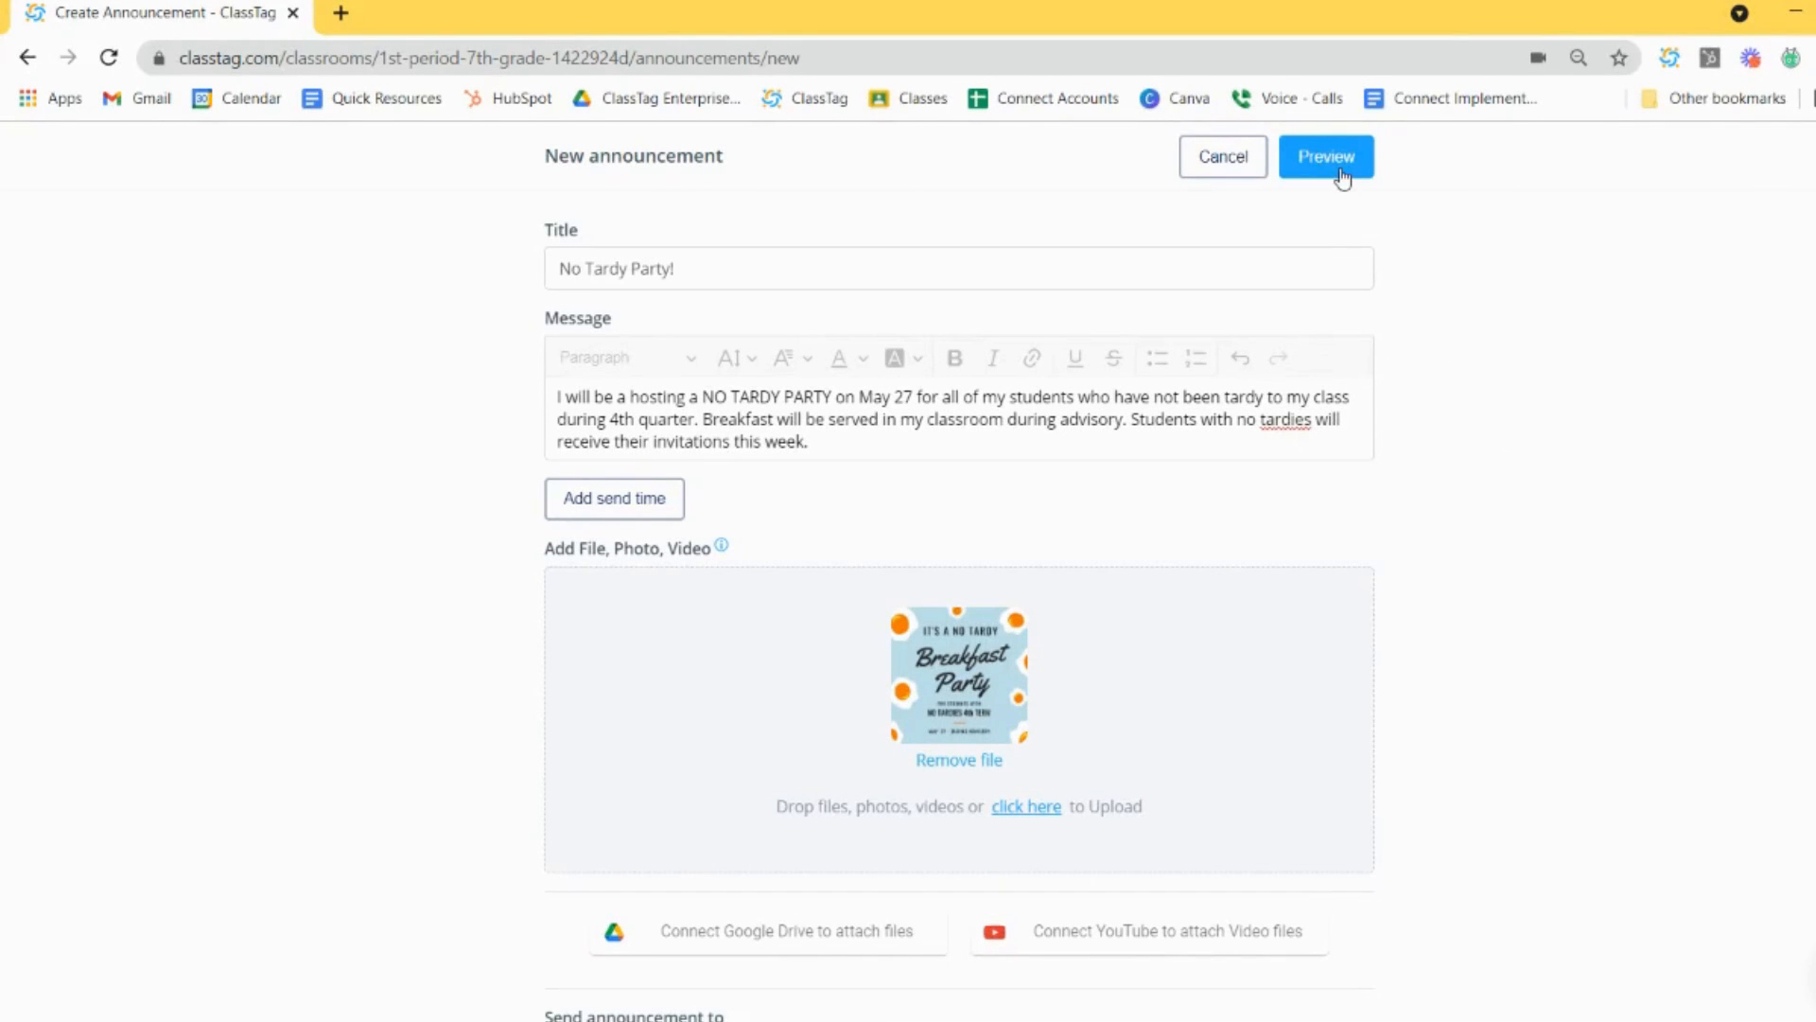
# Step: Preview the announcement as email and SMS, then send it
pyautogui.click(1326, 156)
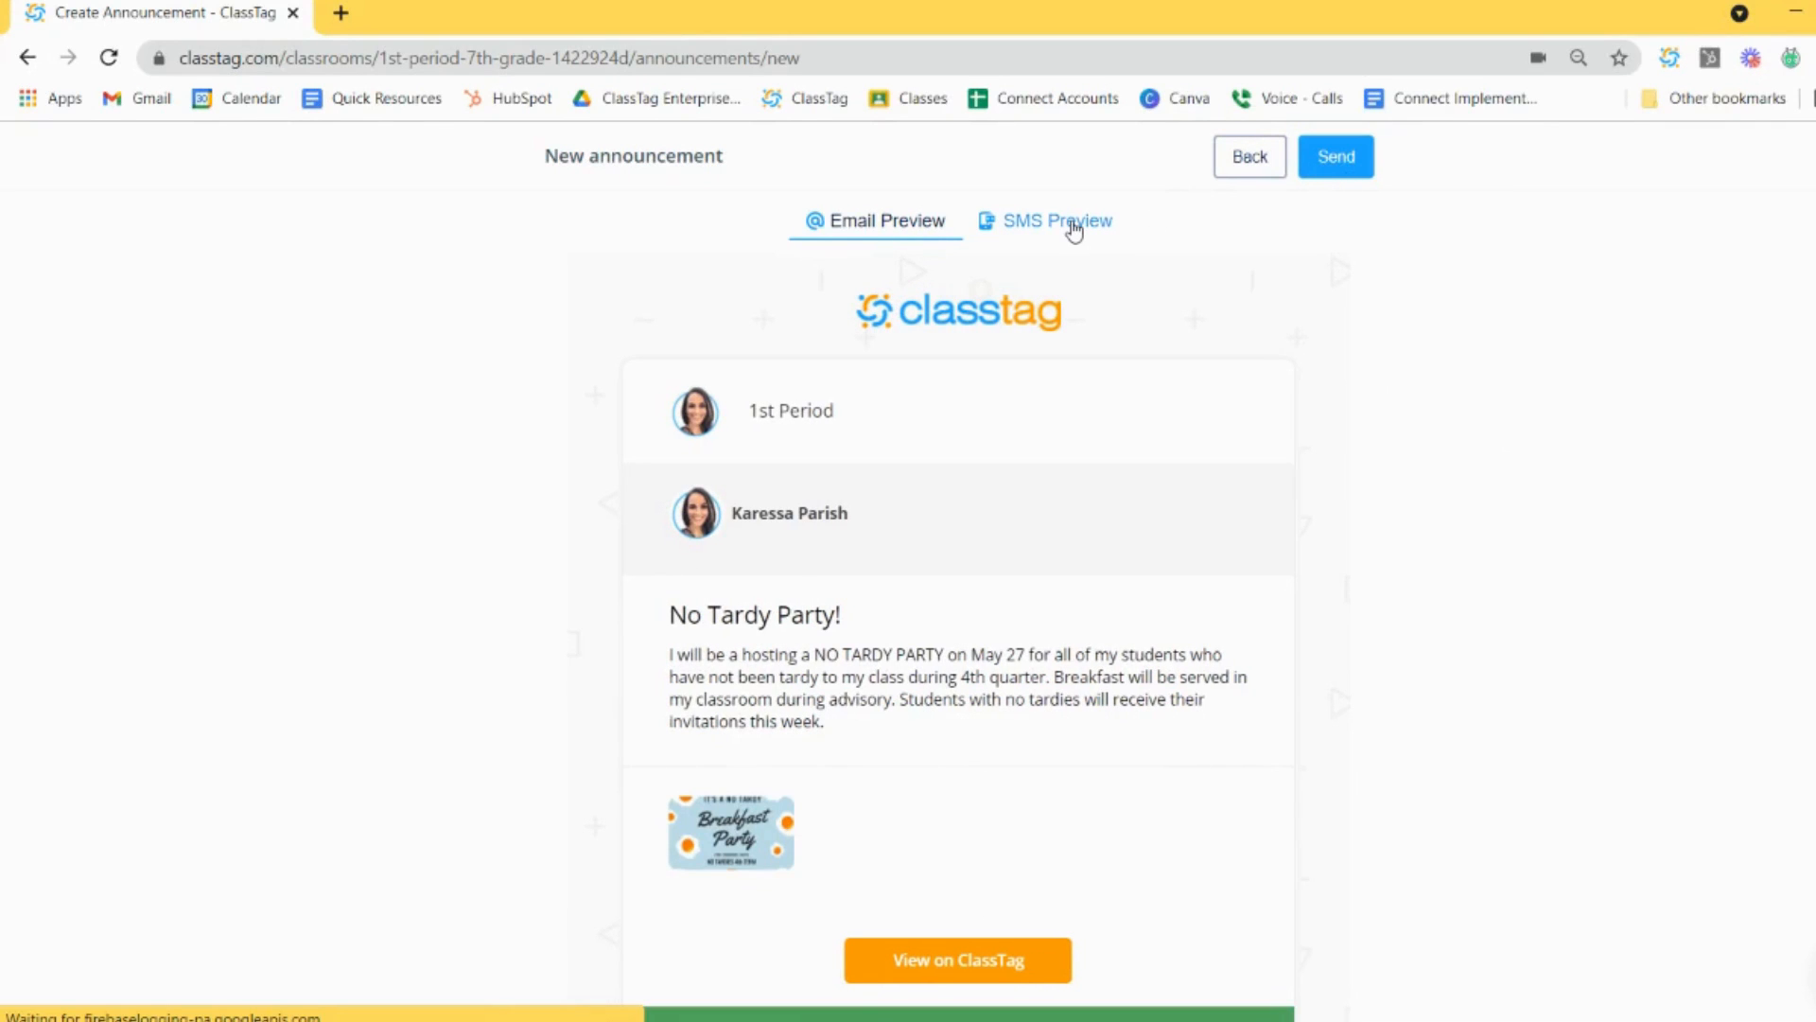
pyautogui.click(1058, 220)
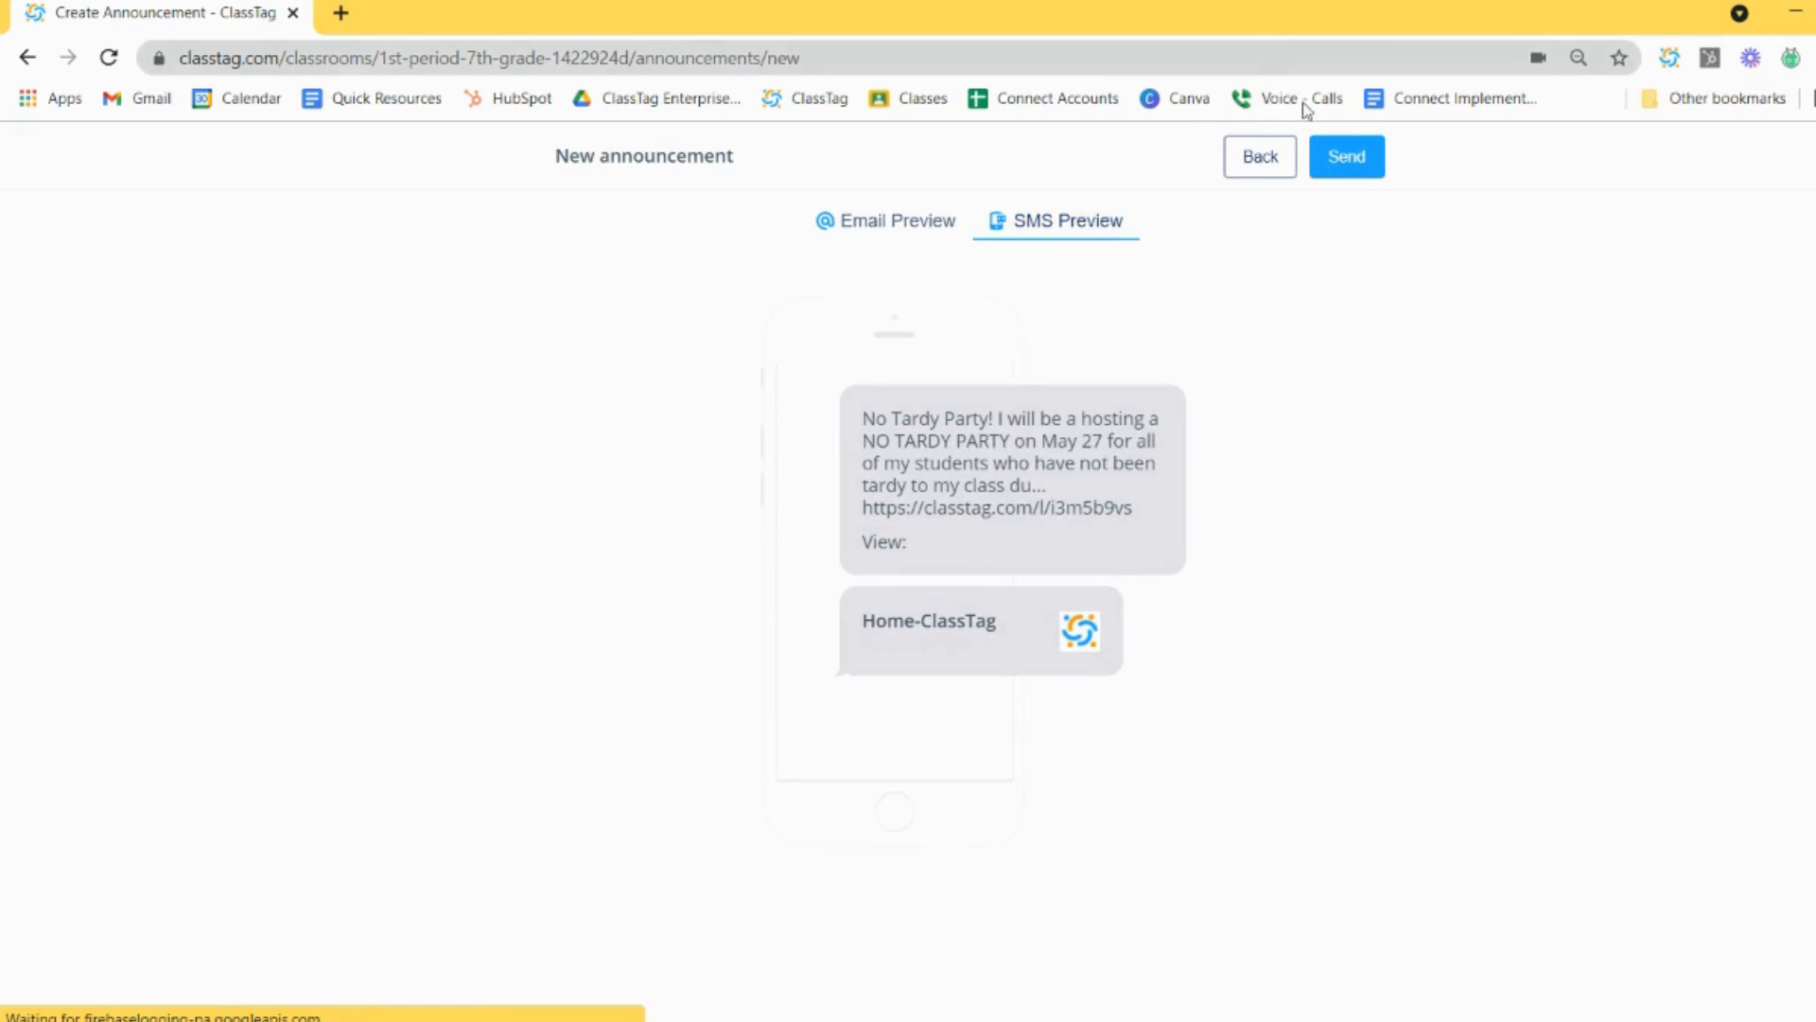
pyautogui.click(1346, 156)
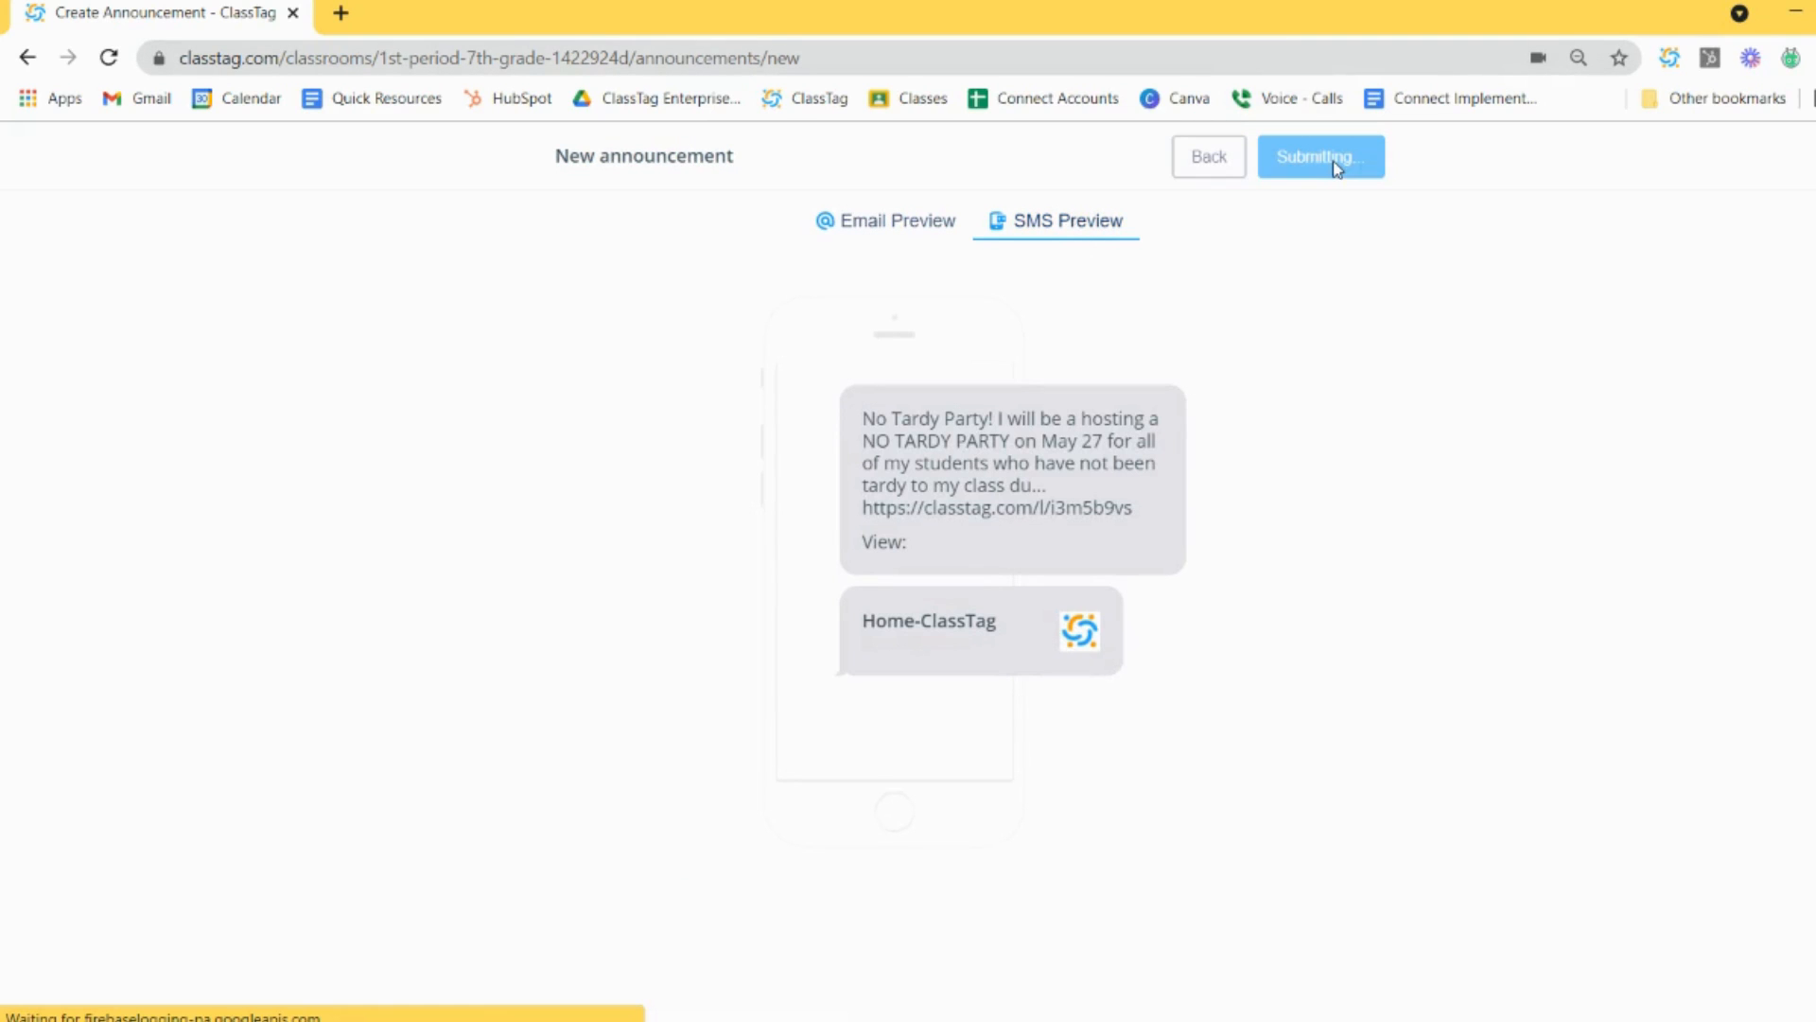
pyautogui.click(1321, 156)
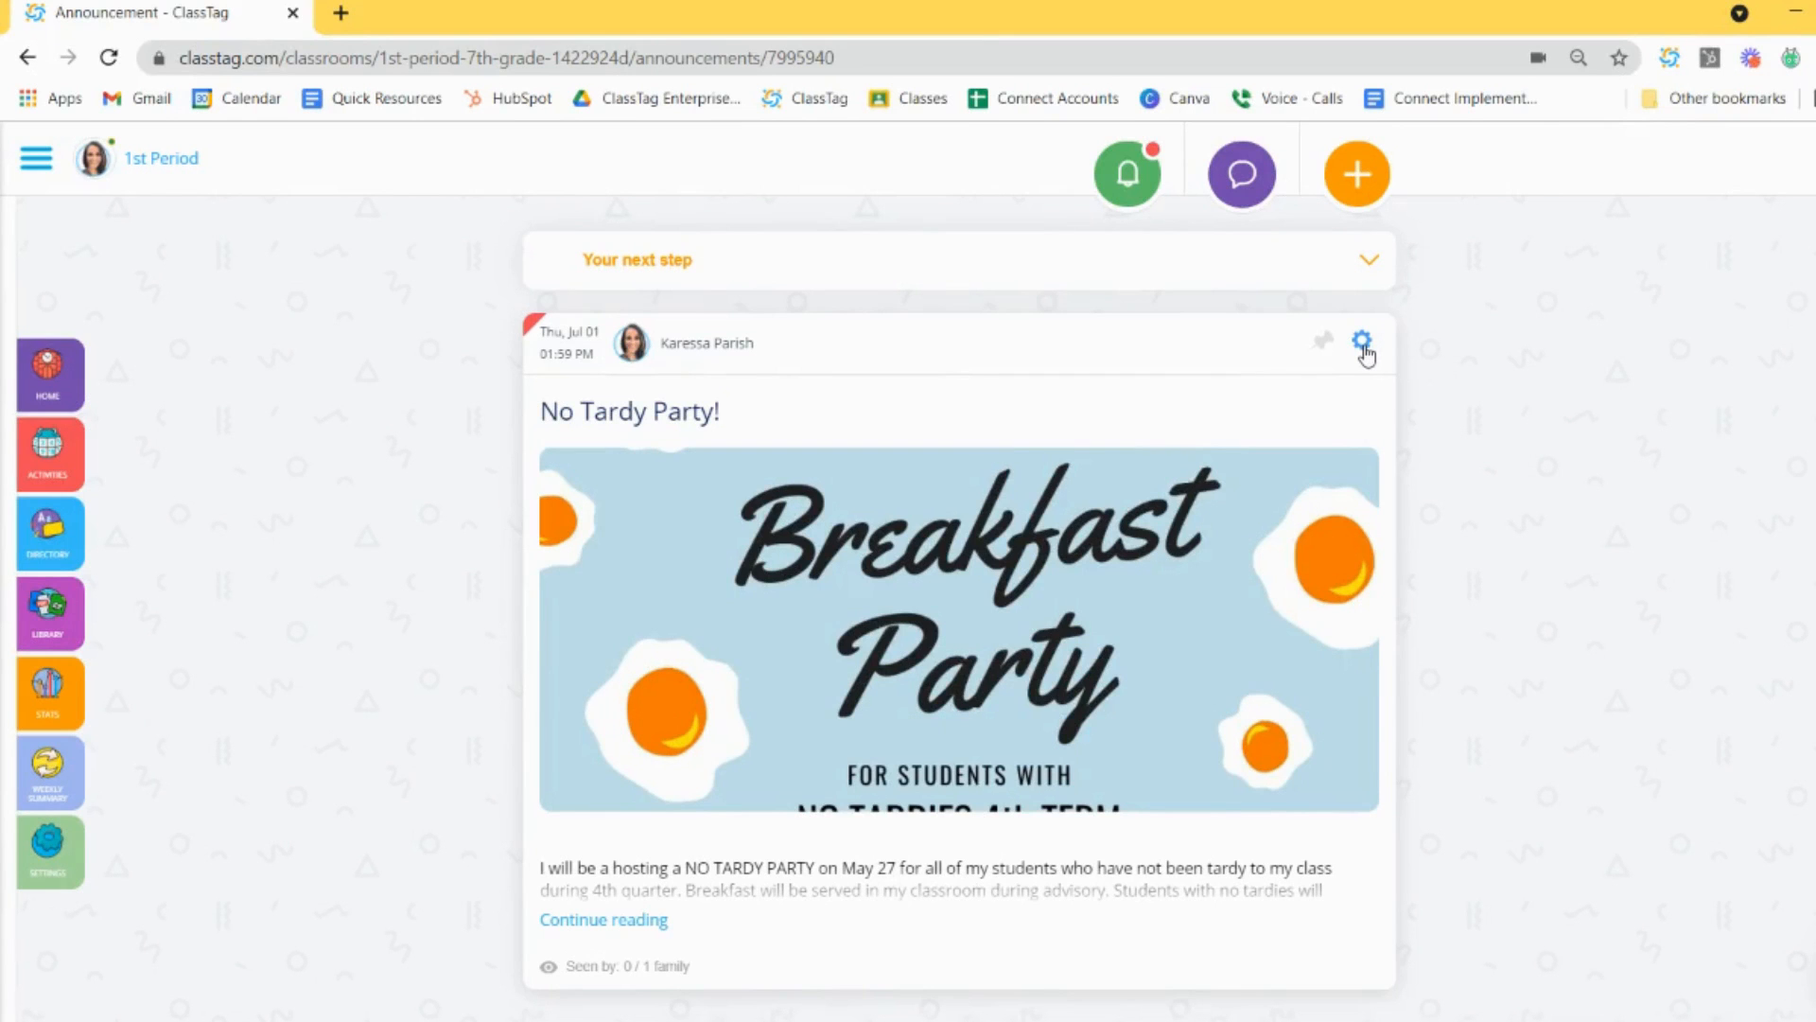
# Step: Pin the No Tardy Party! card as important in the 1st Period feed
pyautogui.click(1360, 340)
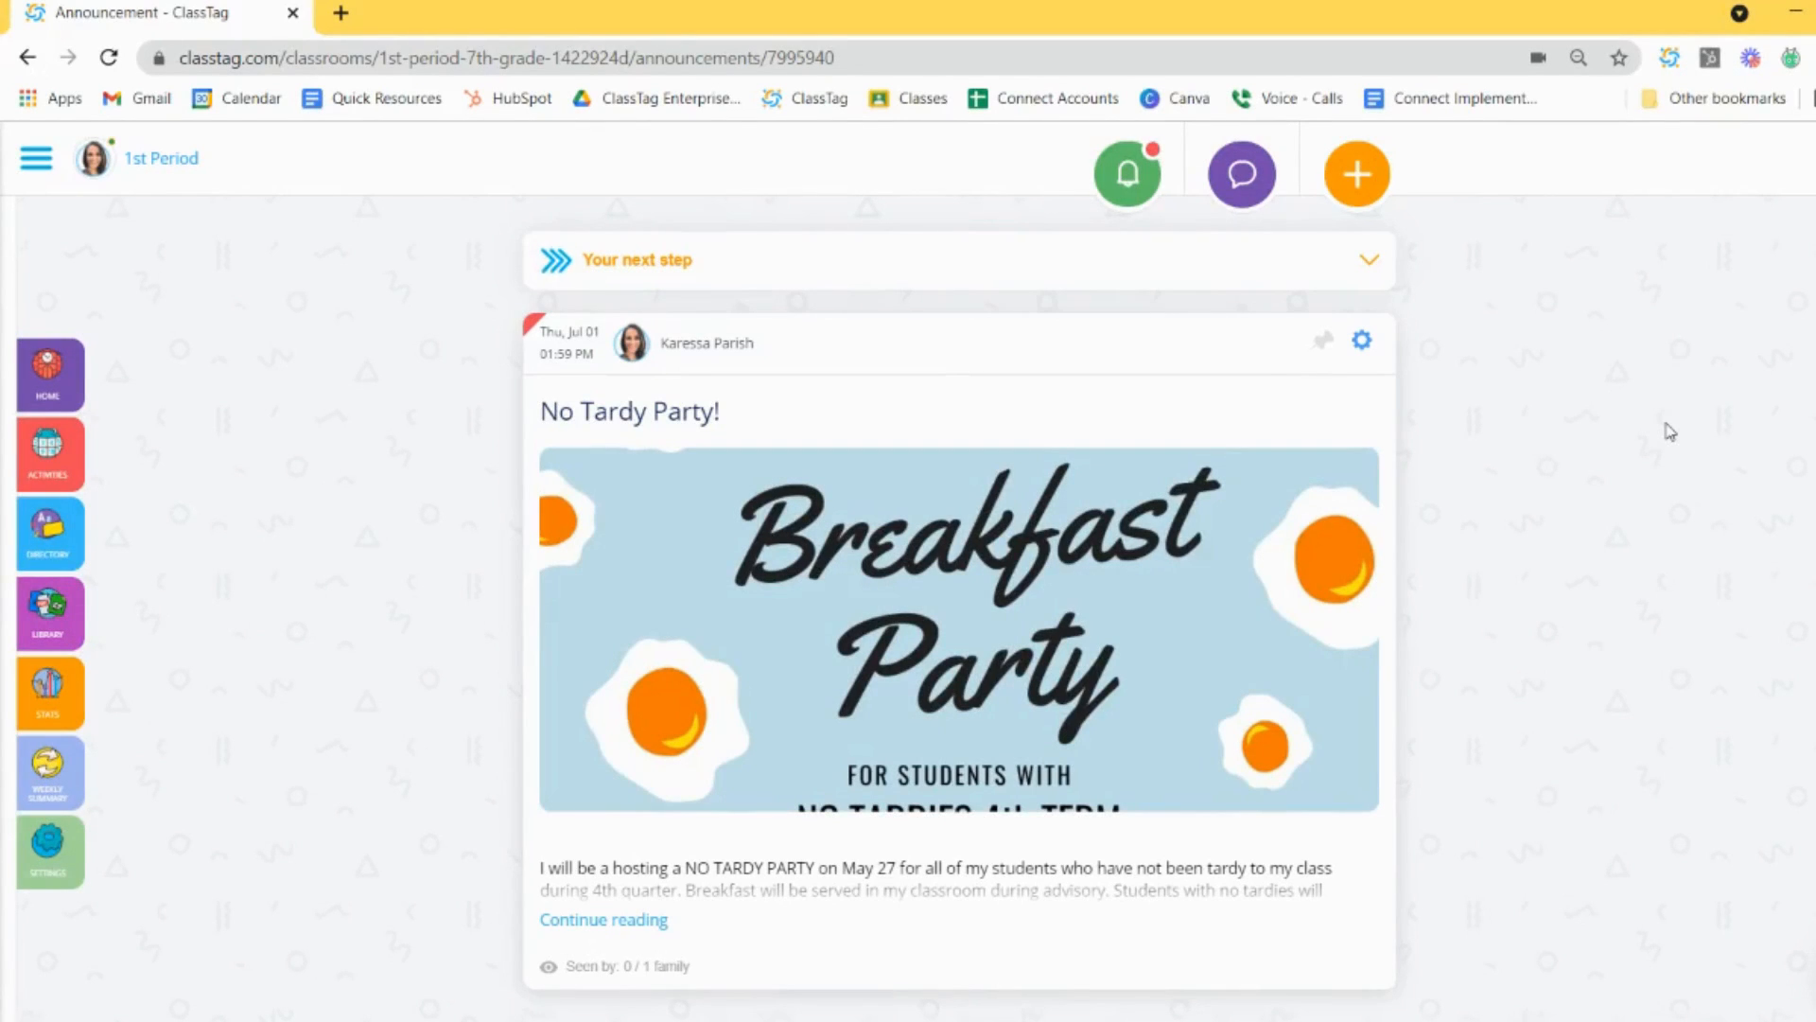
pyautogui.moveTo(1321, 345)
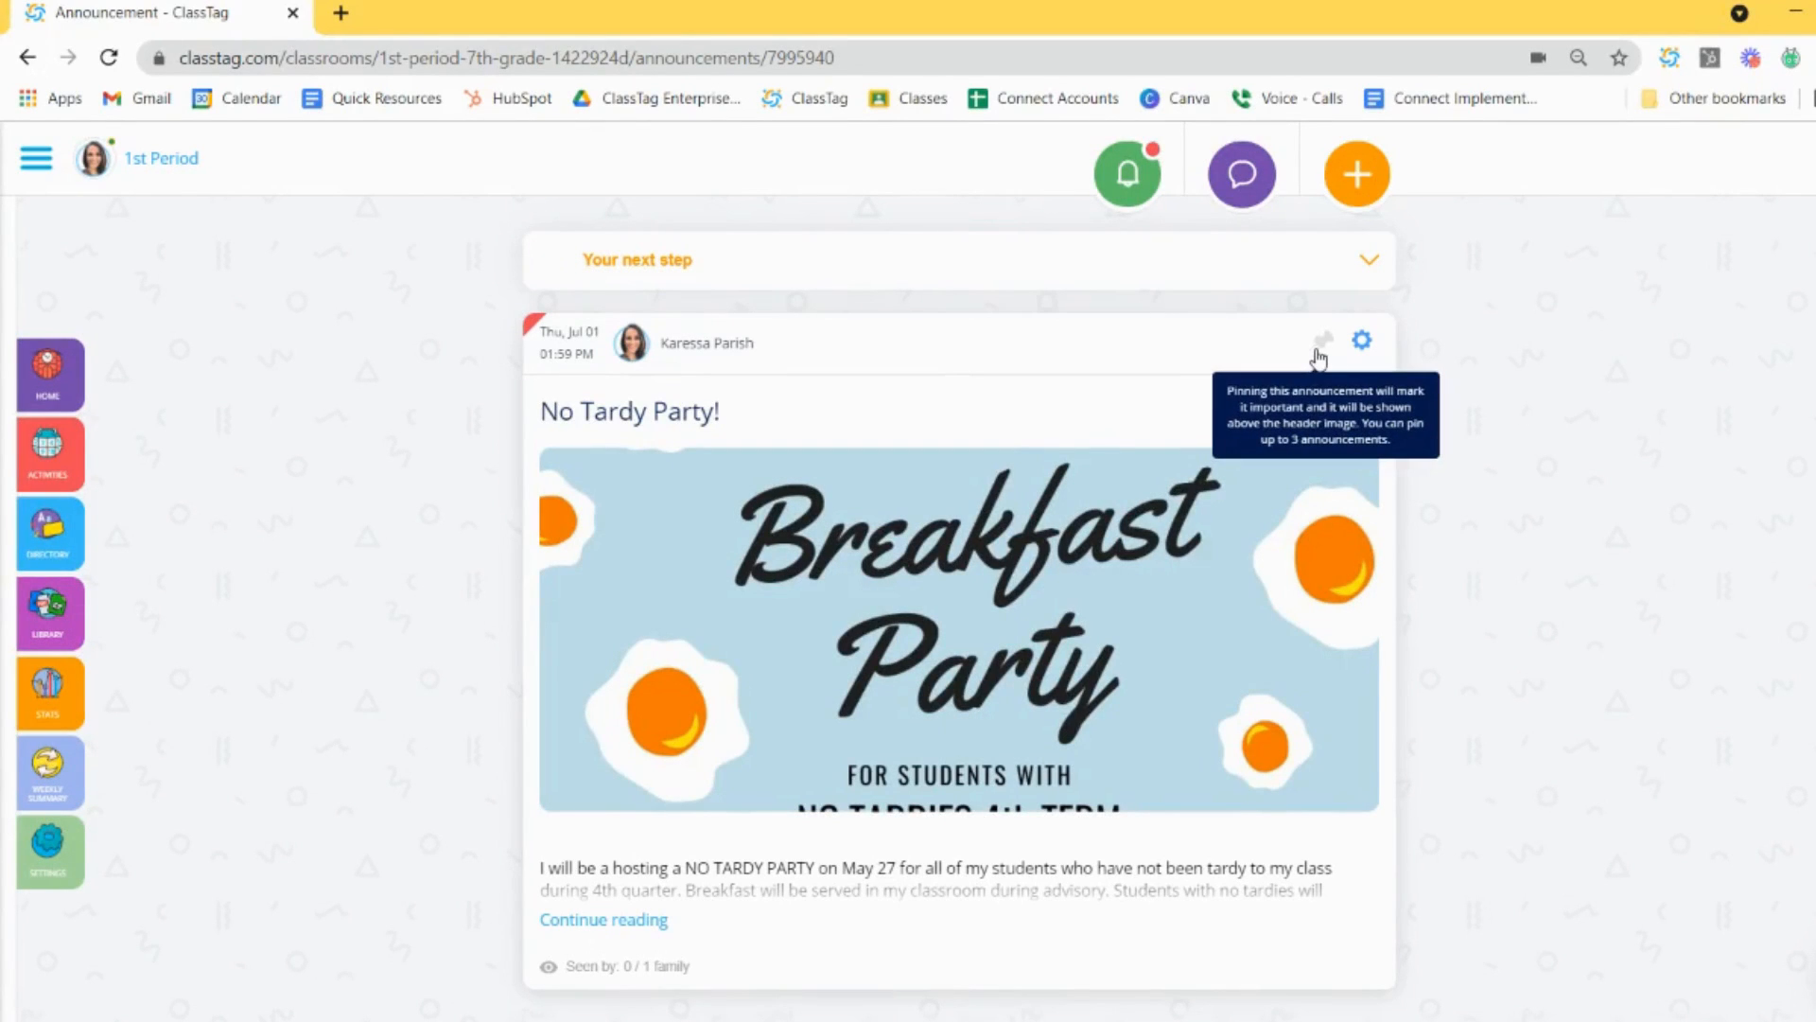
pyautogui.click(1321, 340)
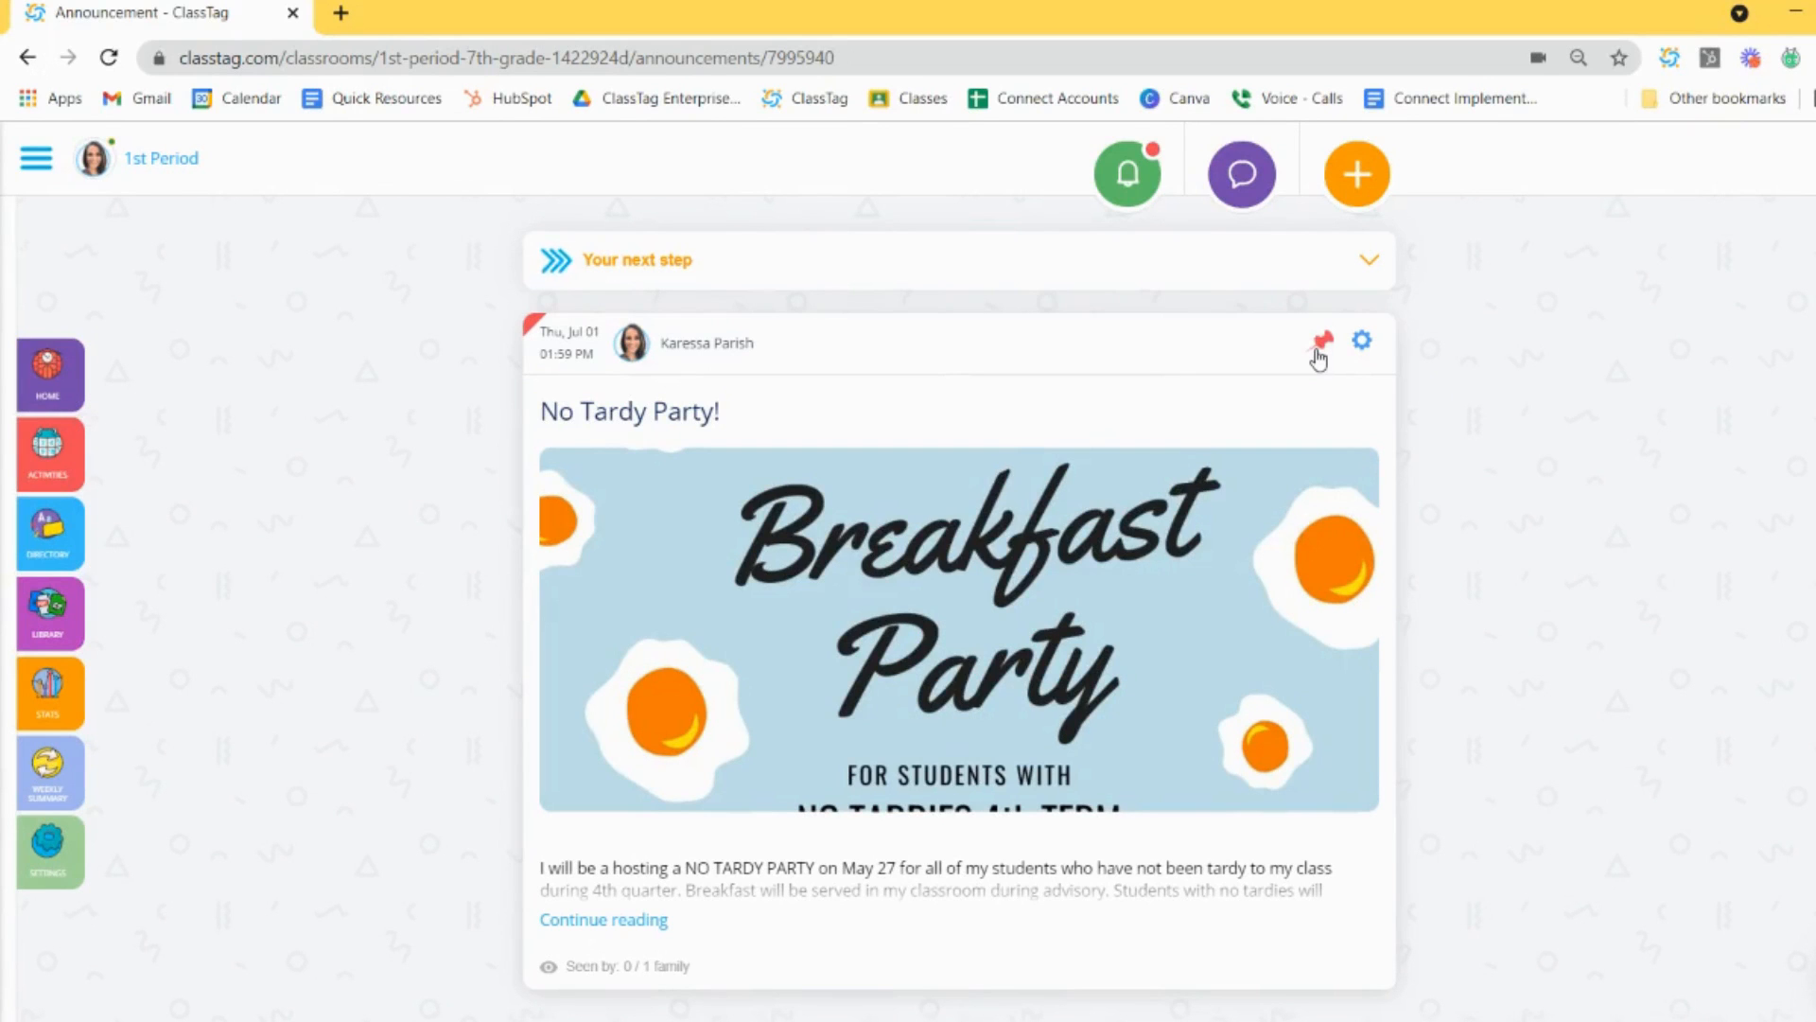
pyautogui.moveTo(1320, 346)
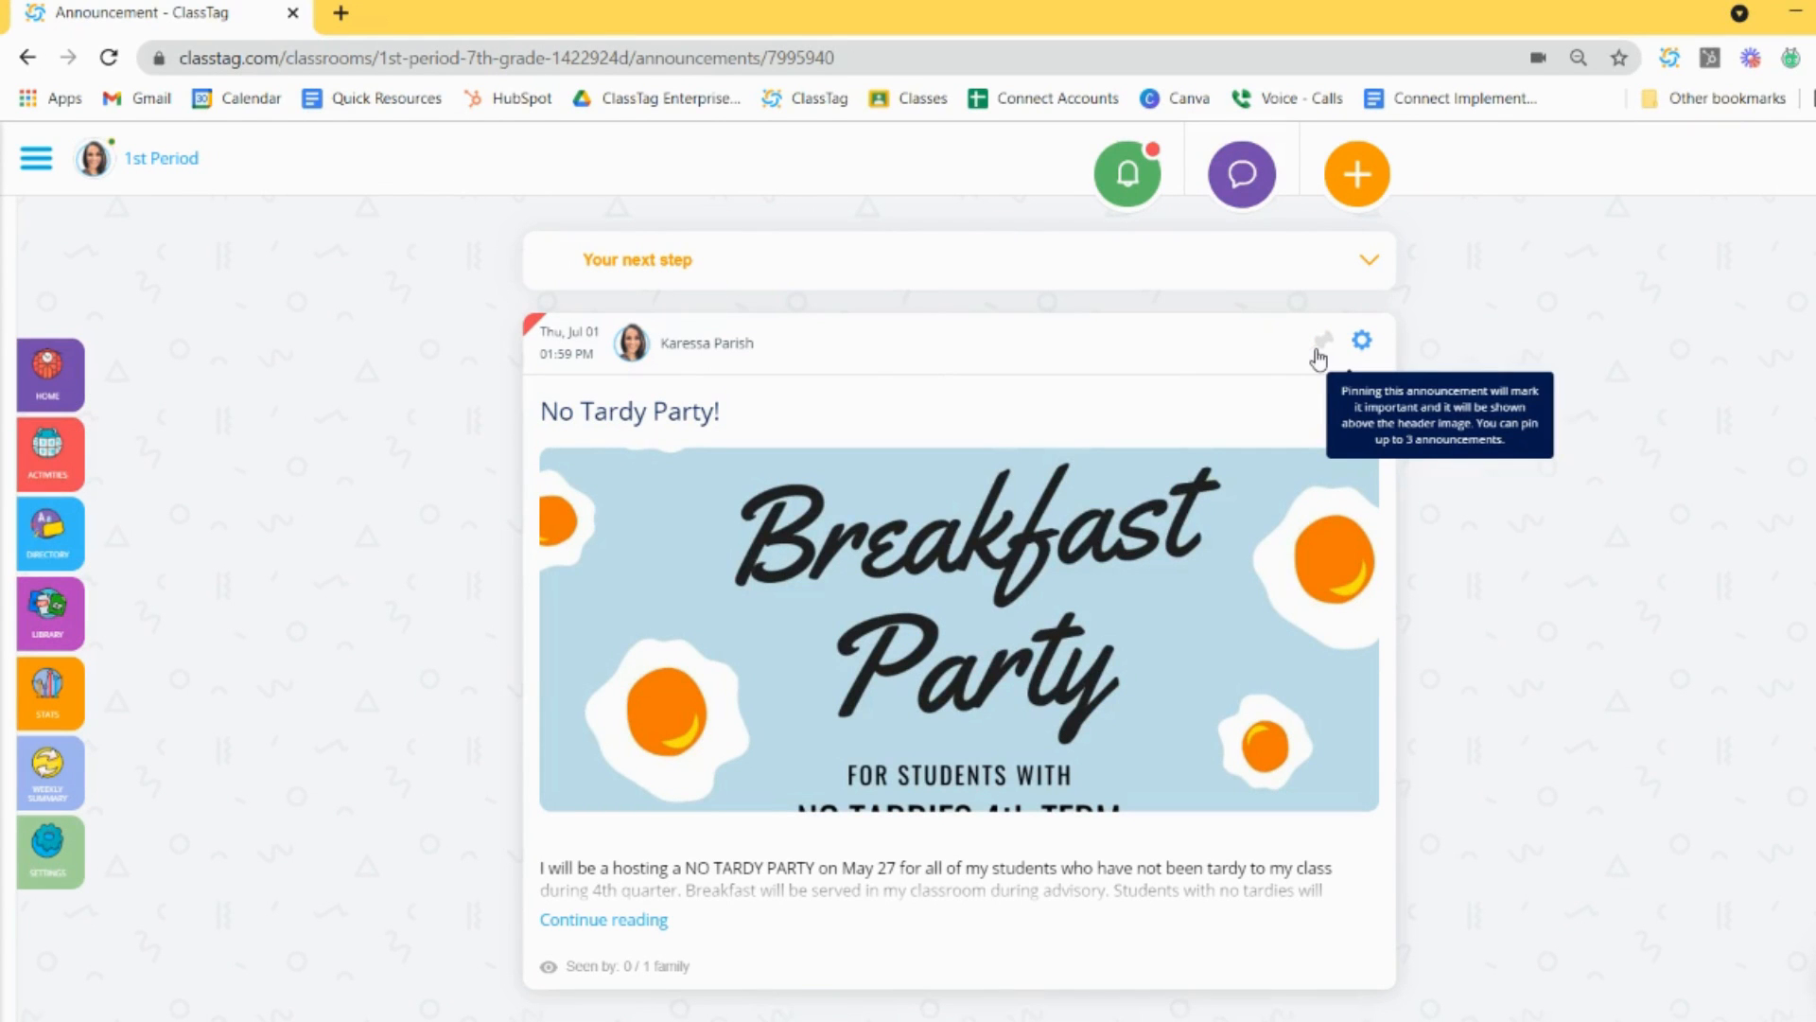